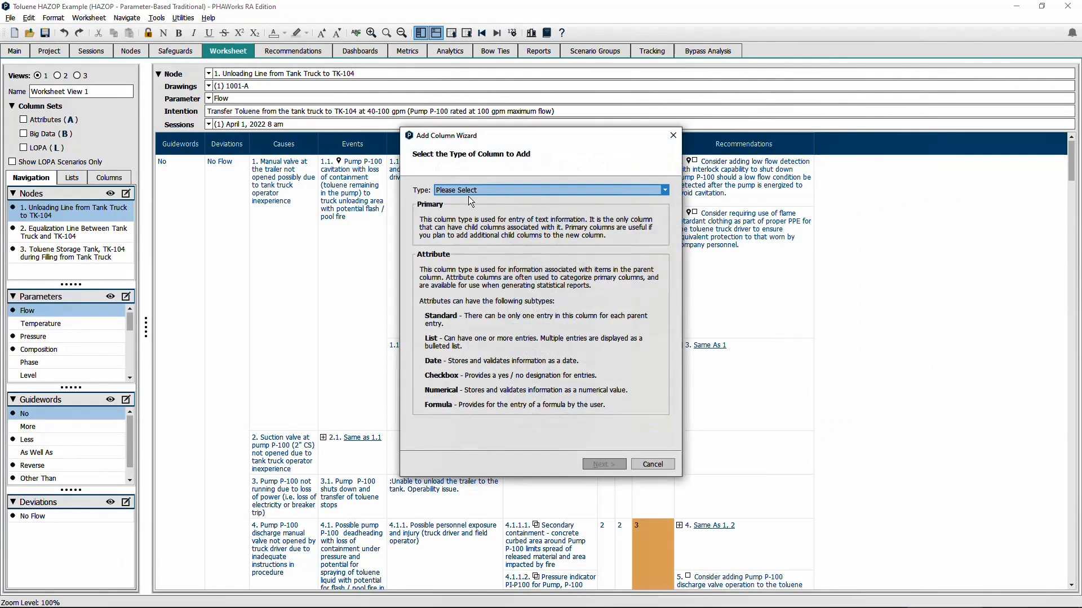
Review the column types in the Add Column Wizard, then cancel adding the column.
left_click(665, 189)
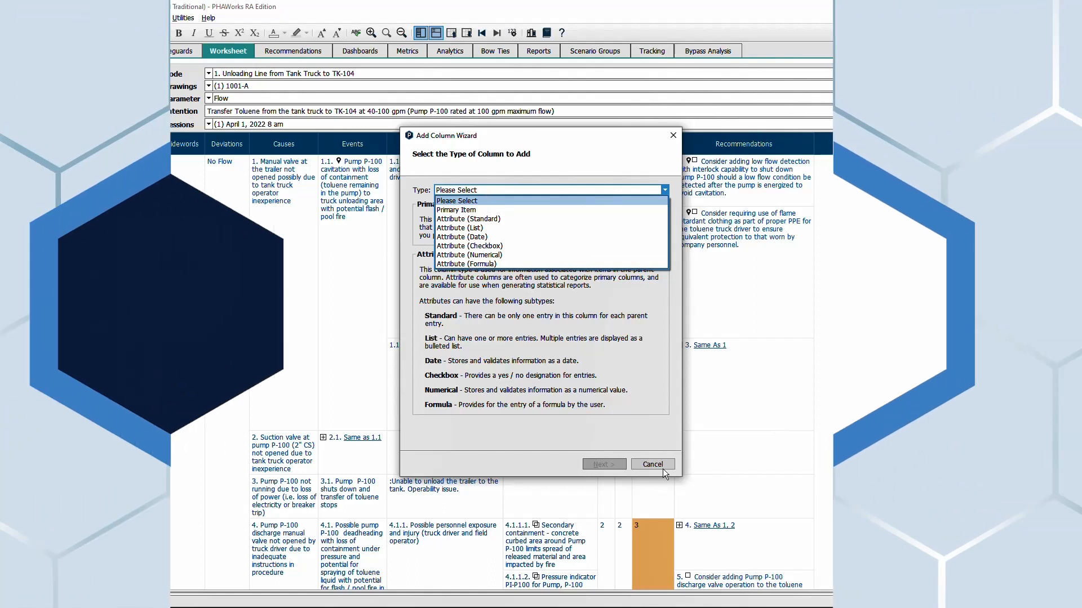
left_click(652, 464)
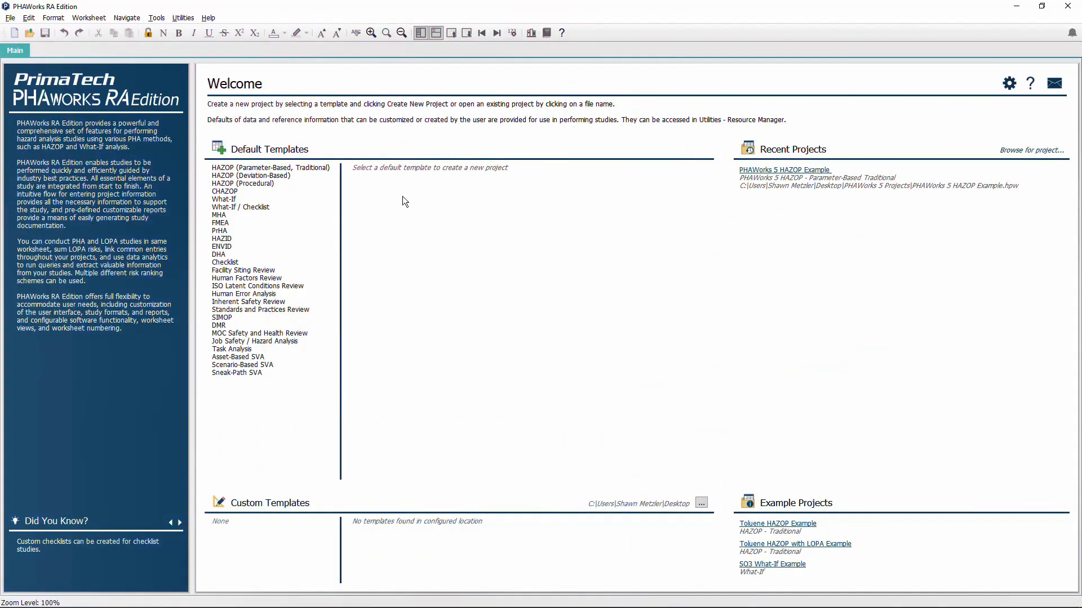
Load PHAWorks 5 HAZOP Example.hpw from the PHAWorks 5 Projects folder and view its worksheet.
left_click(9, 18)
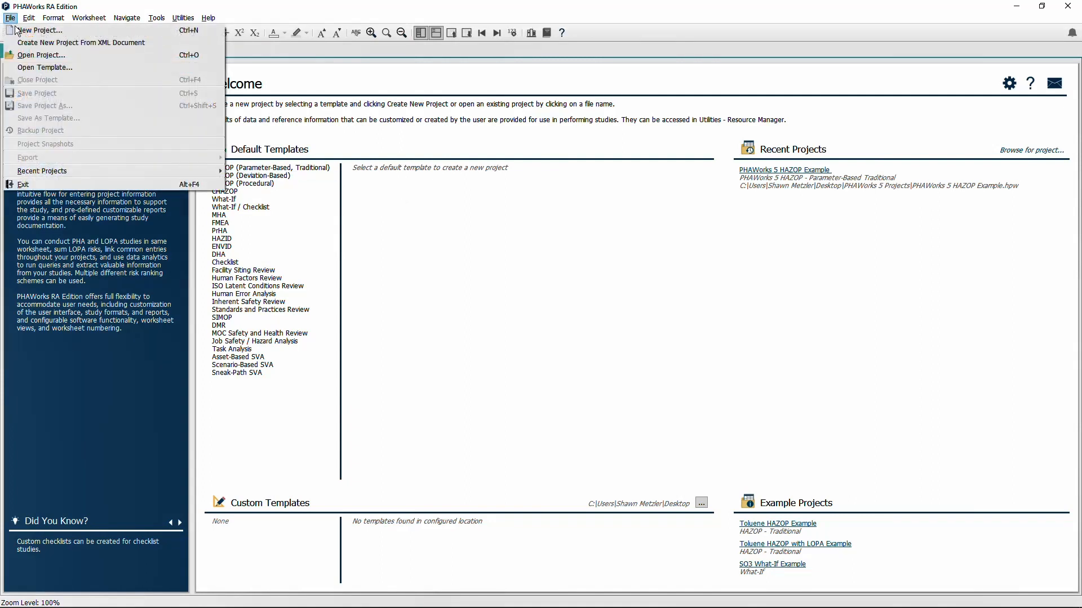
left_click(40, 54)
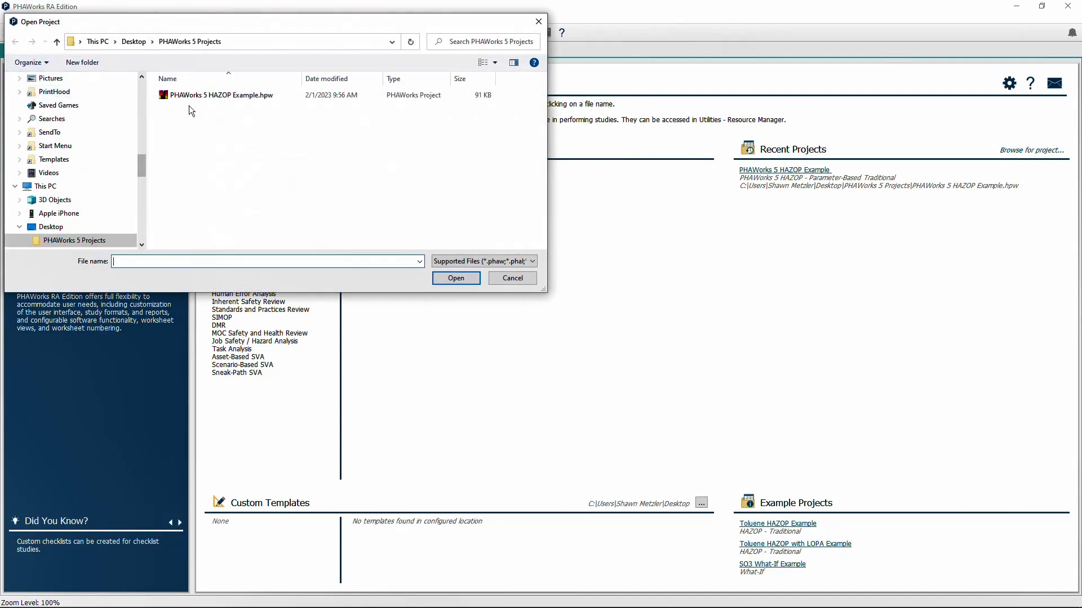
left_click(221, 94)
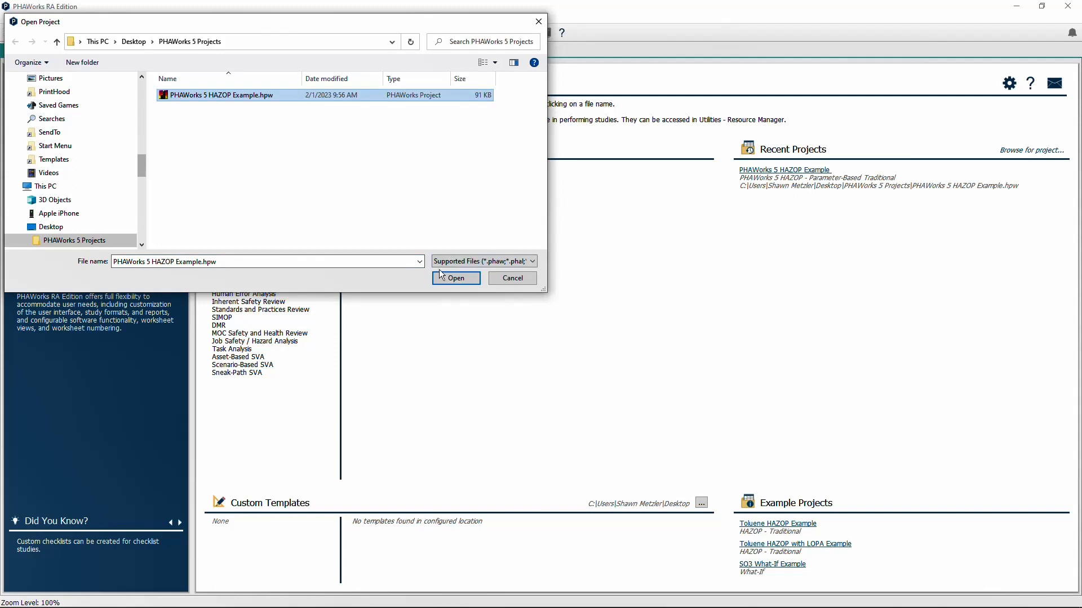
left_click(456, 278)
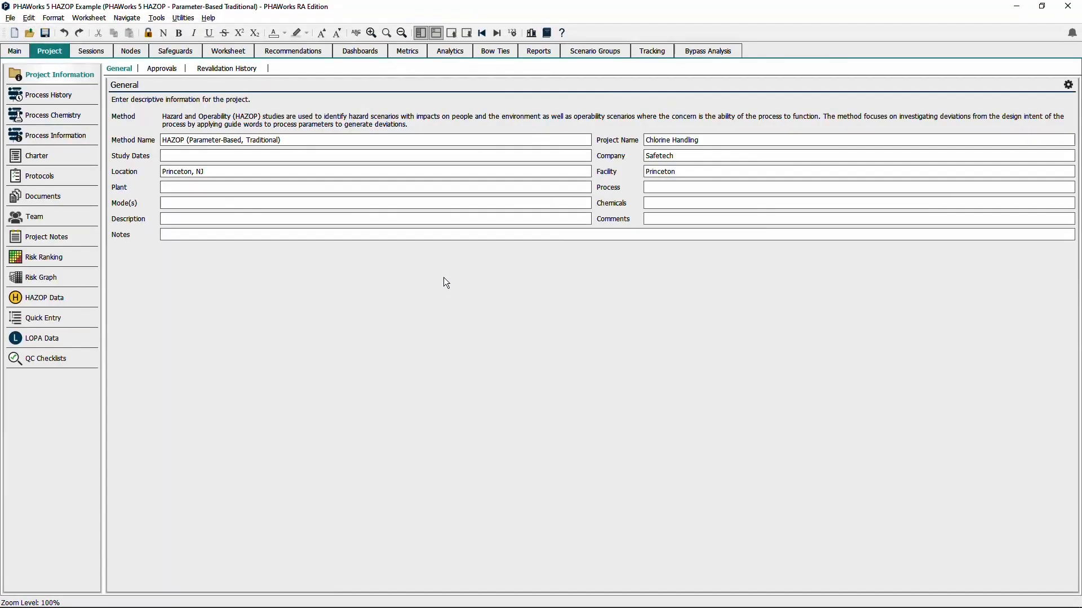
left_click(227, 51)
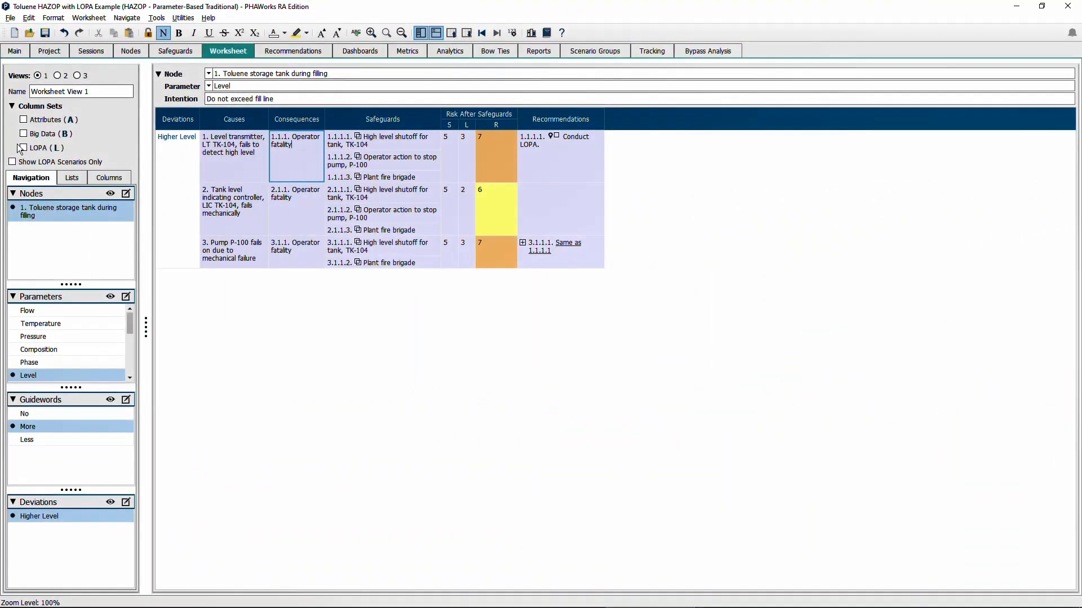
Enable the LOPA (L) column set for the storage tank filling node worksheet.
left_click(23, 147)
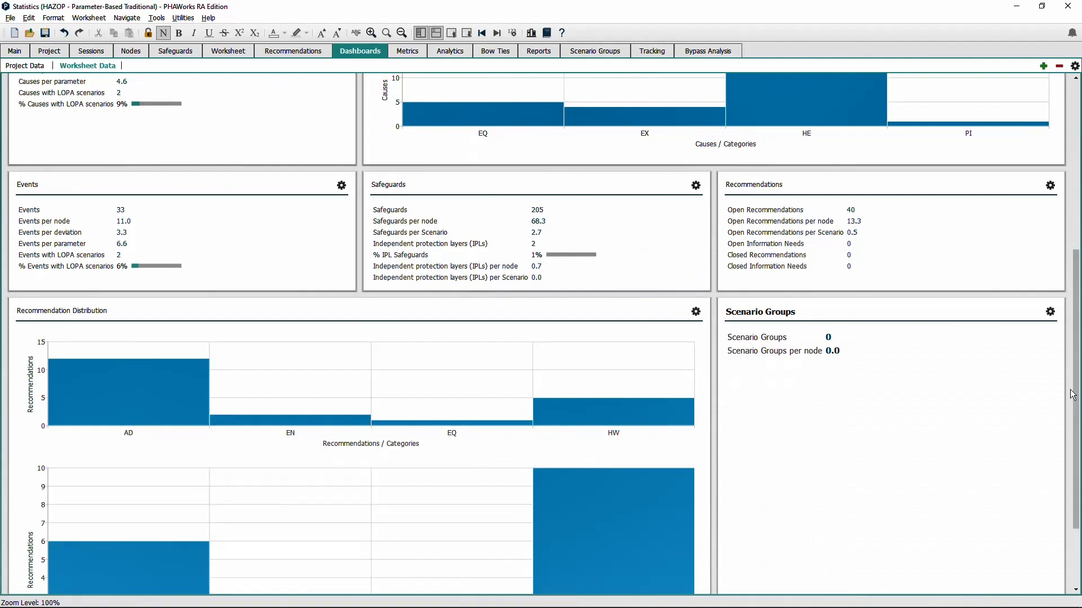
View node Metrics, then Worksheet Entry Counts analytics with the All Selected Causes pie chart.
left_click(407, 50)
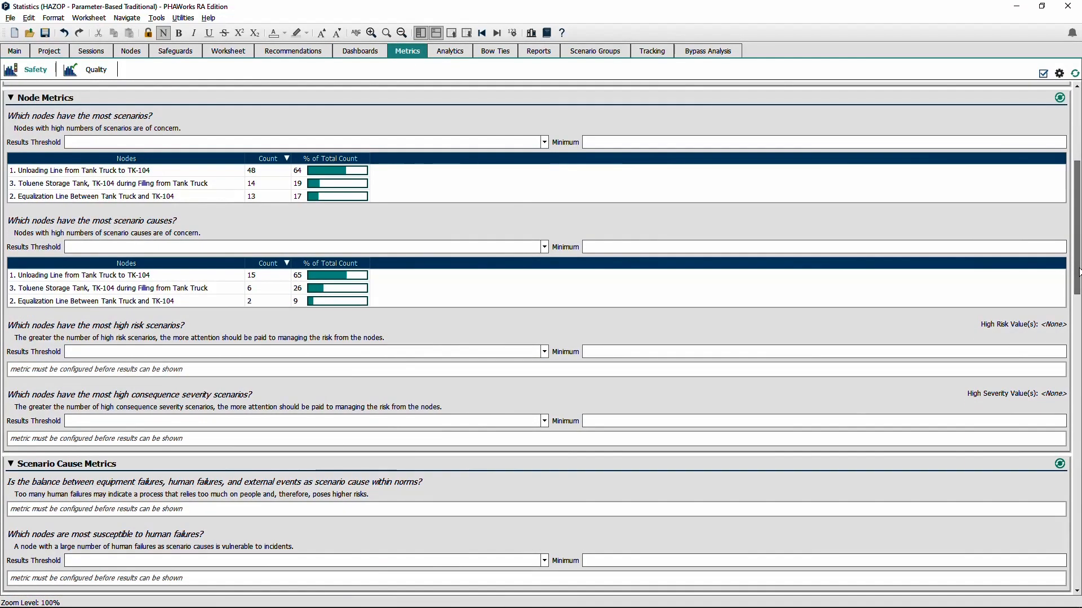
left_click(450, 51)
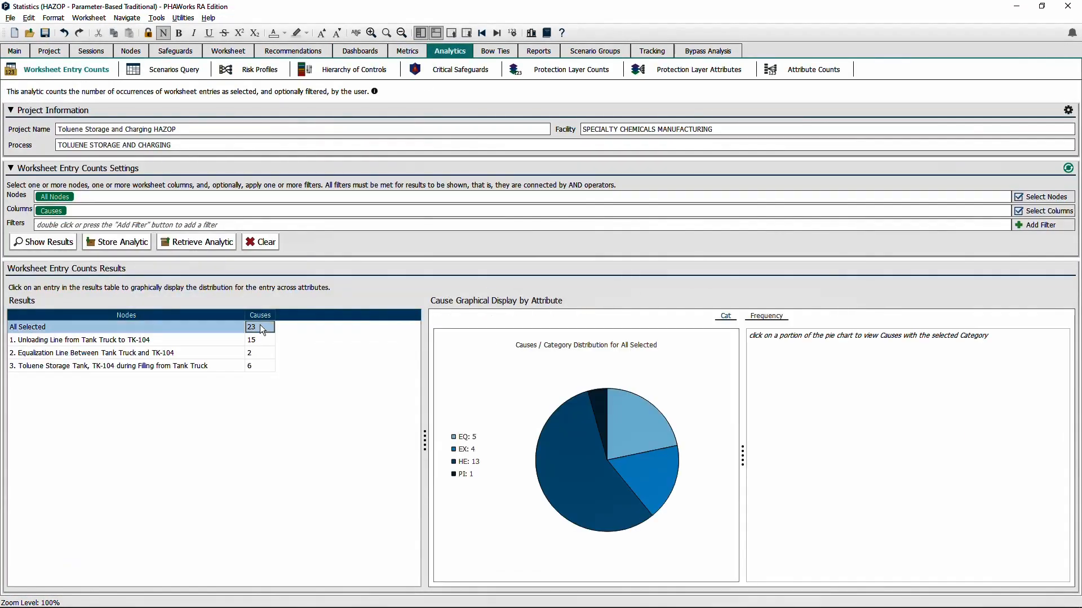
left_click(597, 402)
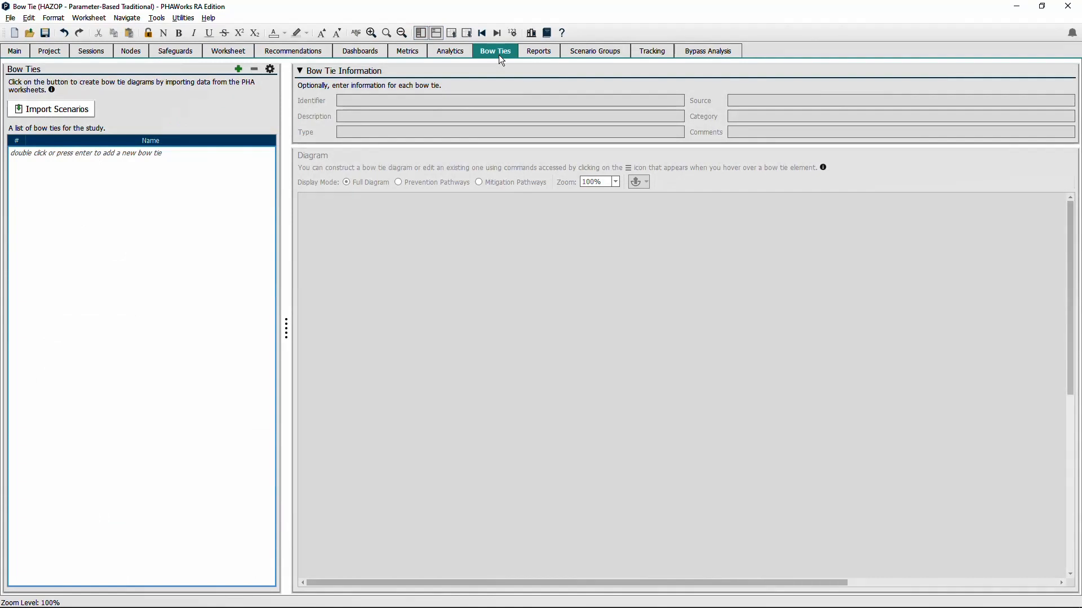
Import all worksheet top events as bow ties and view the Fire at pump, P100 diagram.
left_click(50, 109)
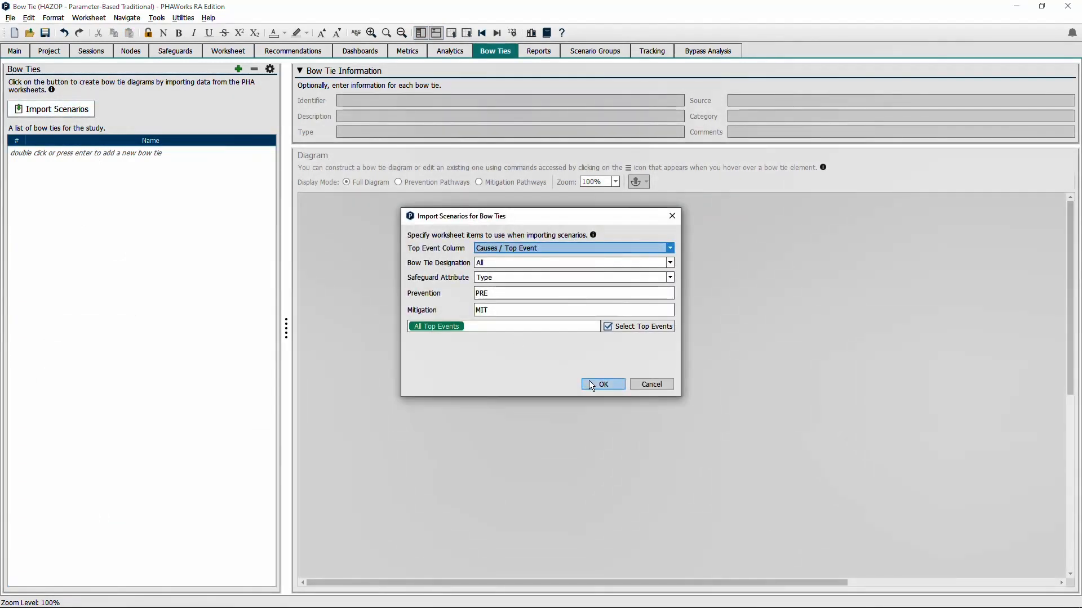
left_click(602, 384)
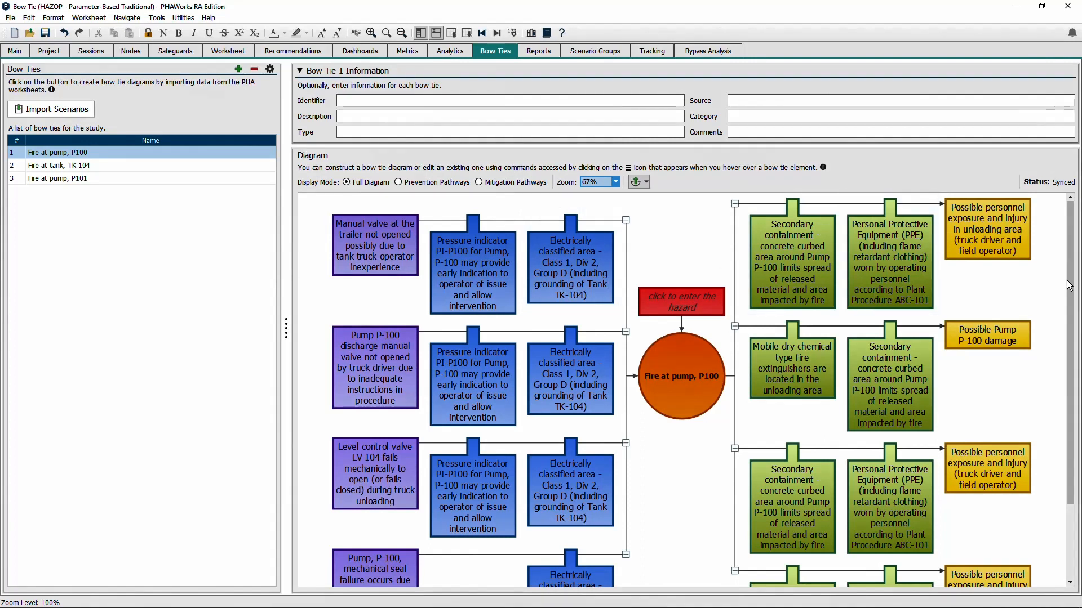
scroll("down", 3)
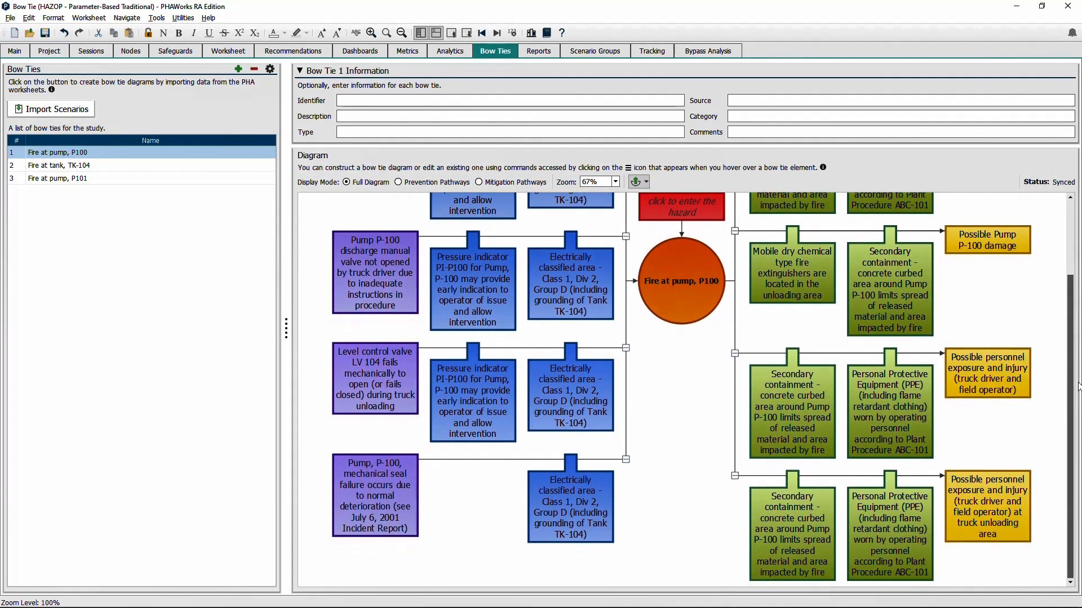